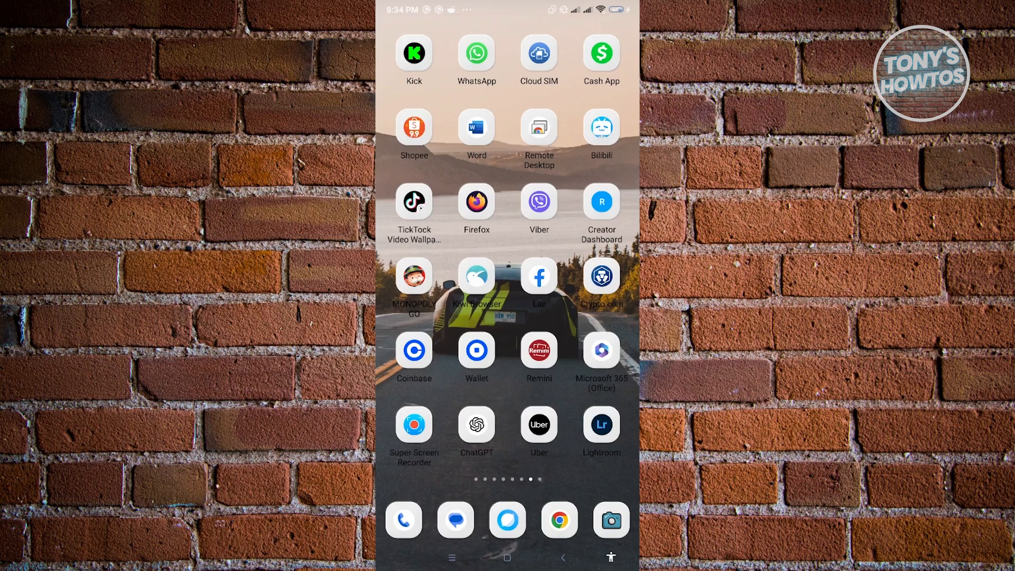
Step: Launch WhatsApp and bring up the three-dot overflow menu on the Chats screen
{"action": "left_click", "coordinate": [477, 53]}
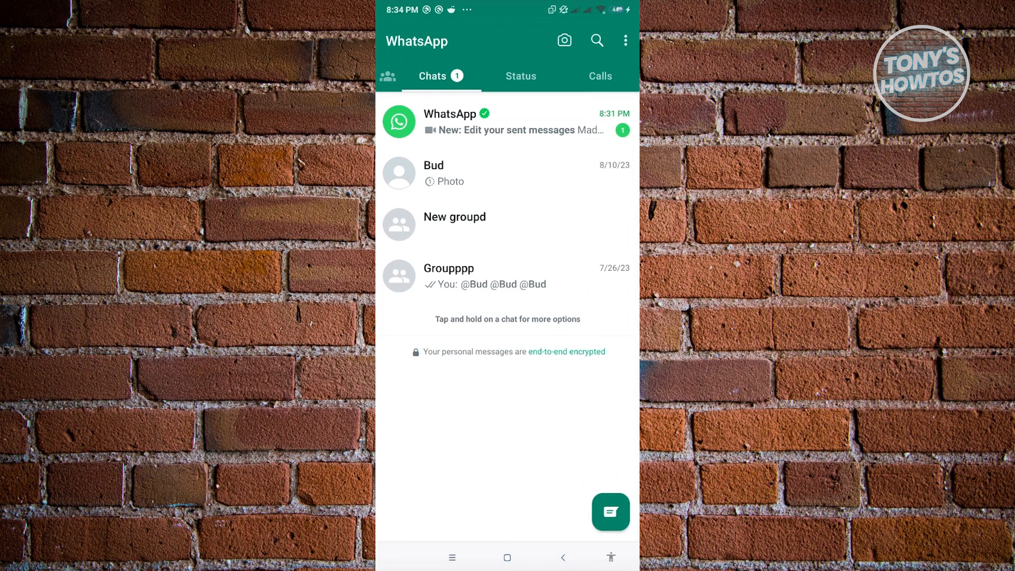
{"action": "left_click", "coordinate": [624, 40]}
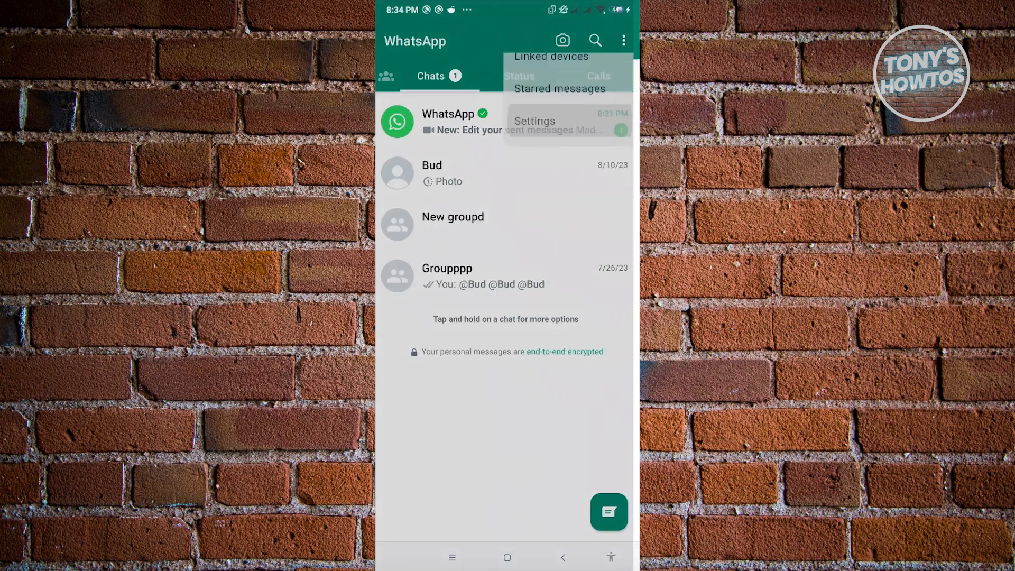
Step: Go through Settings and Chats to reach the Chat backup page
{"action": "left_click", "coordinate": [533, 121]}
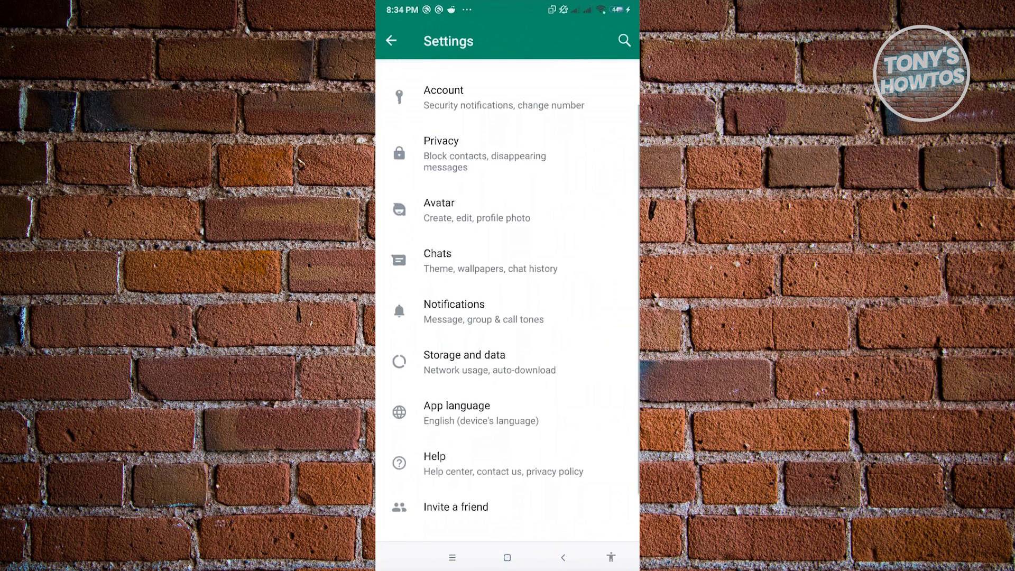
{"action": "scroll", "scroll_direction": "down", "scroll_amount": 3}
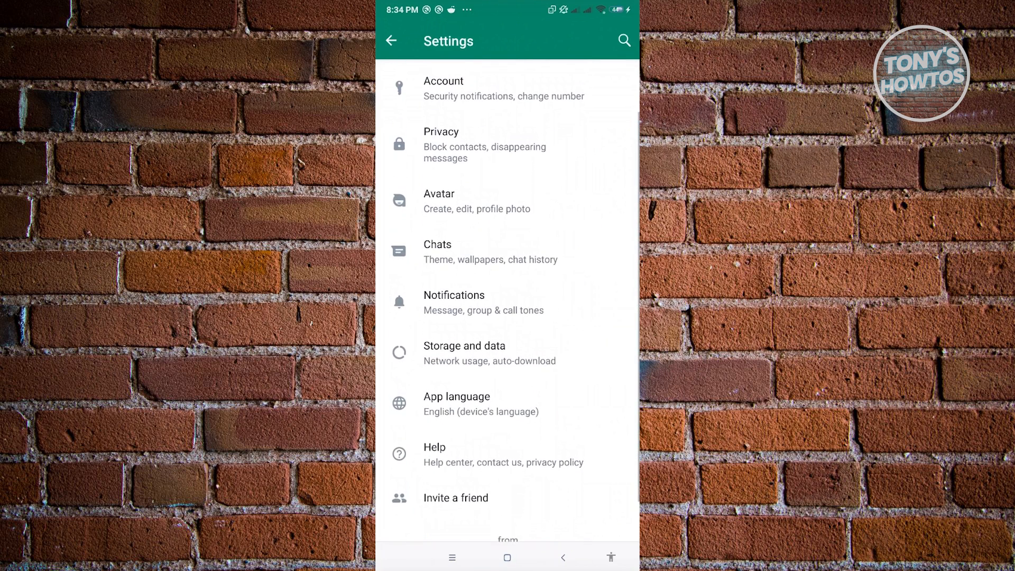
{"action": "scroll", "scroll_direction": "down", "scroll_amount": 3}
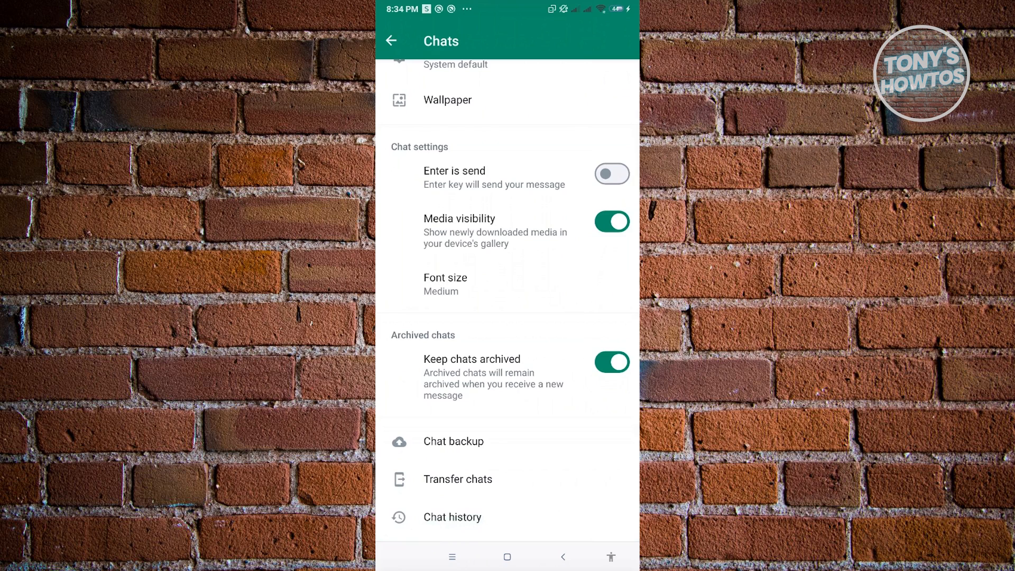
{"action": "left_click", "coordinate": [453, 442]}
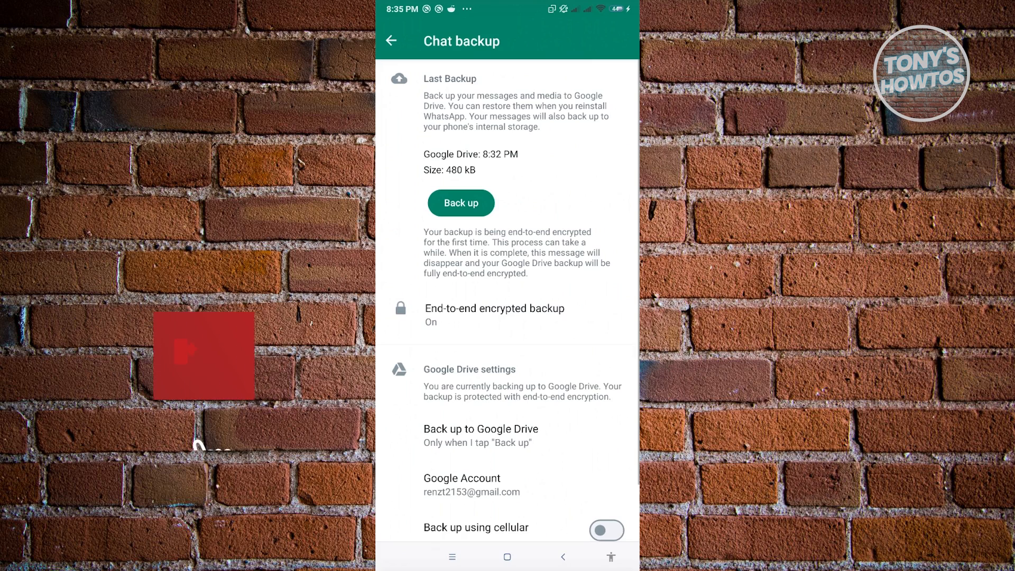
Step: Turn off End-to-end encrypted backup, confirm it, and return to Chat backup showing Off
{"action": "left_click", "coordinate": [493, 314]}
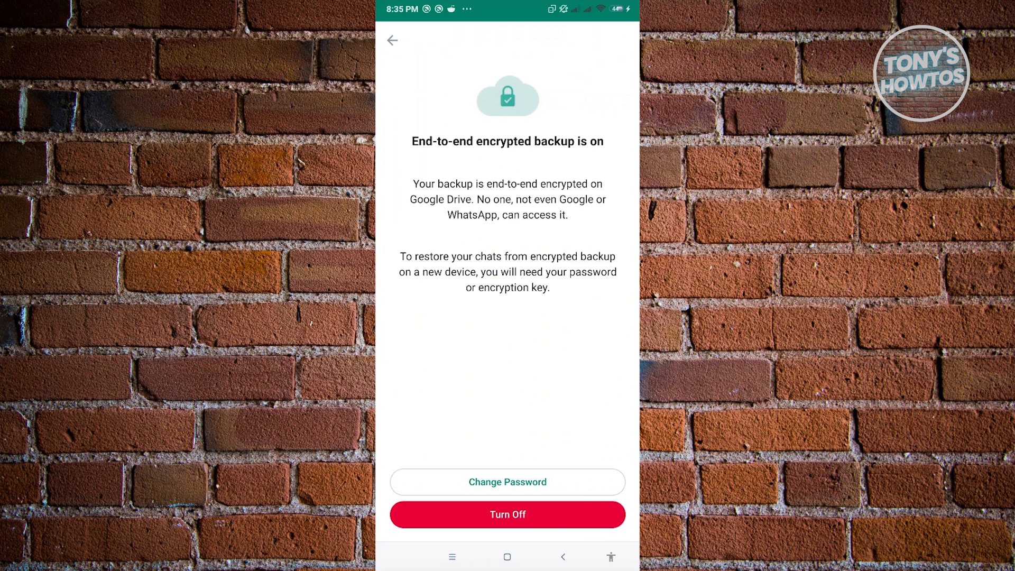
{"action": "left_click", "coordinate": [506, 514]}
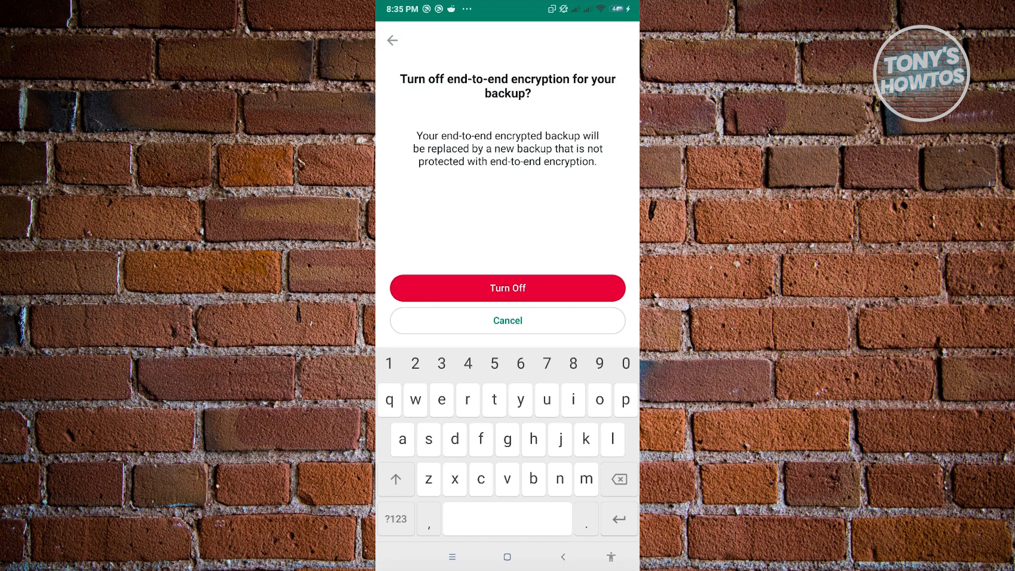
{"action": "left_click", "coordinate": [508, 288]}
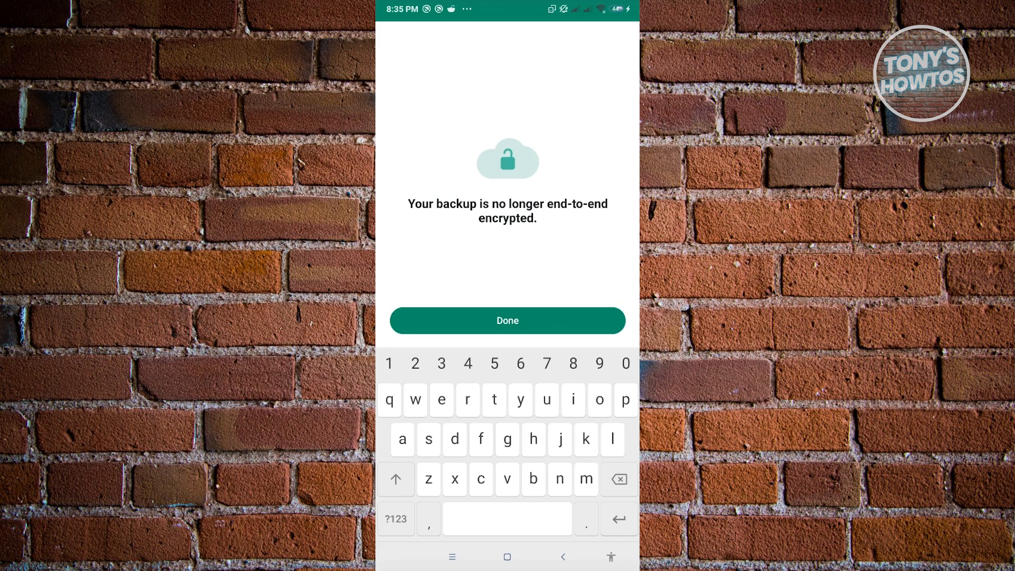
{"action": "left_click", "coordinate": [506, 319]}
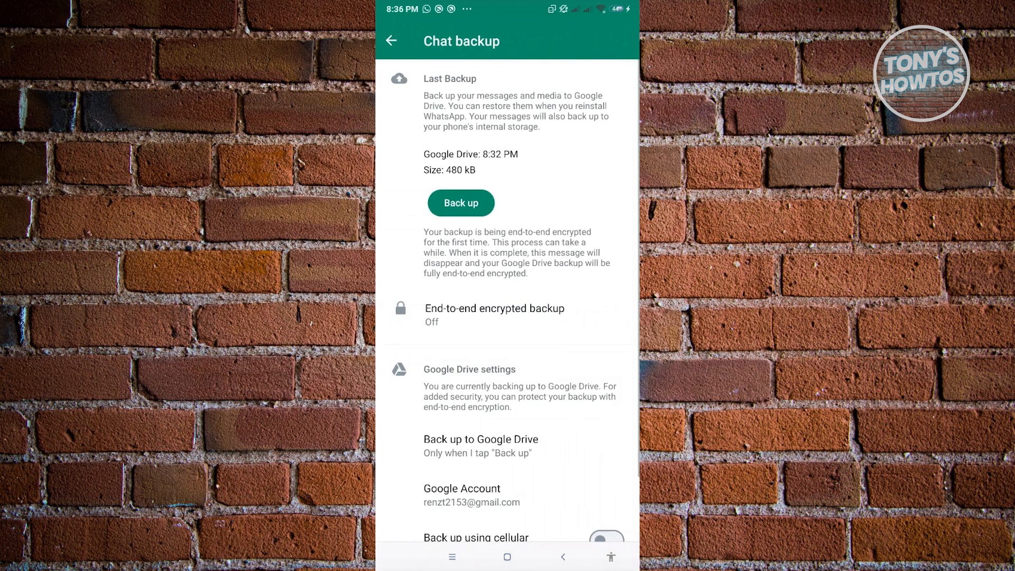